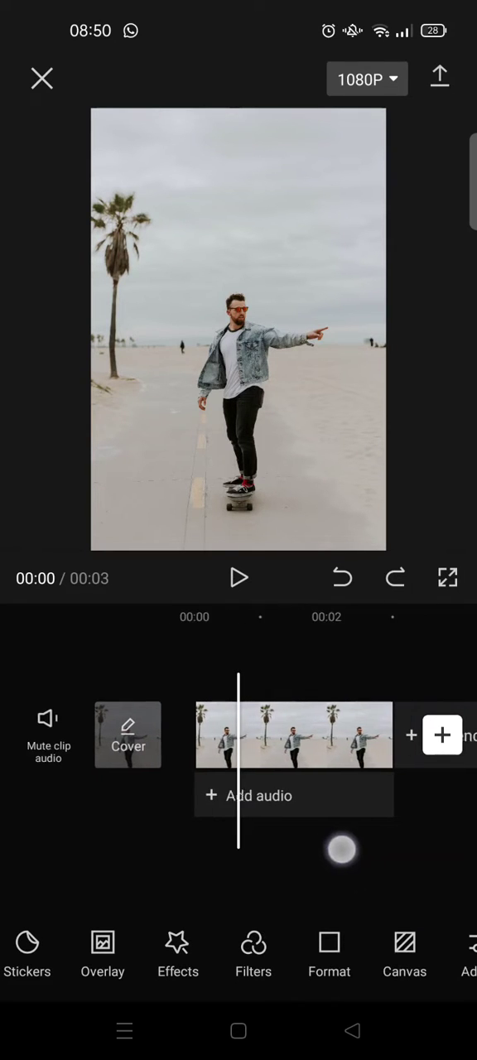
Select the skateboarder clip and apply a Particles Dissipate style to it
scroll("left", 3)
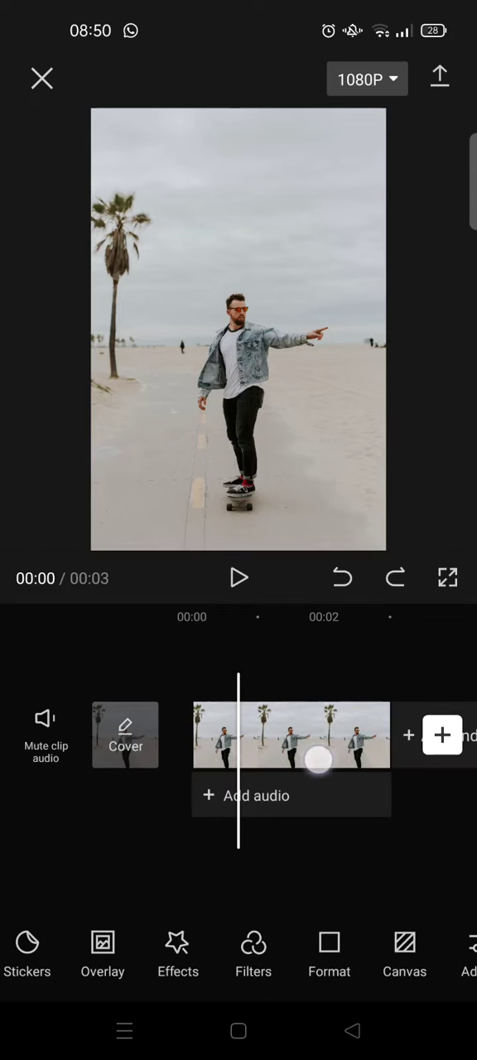
left_click(291, 735)
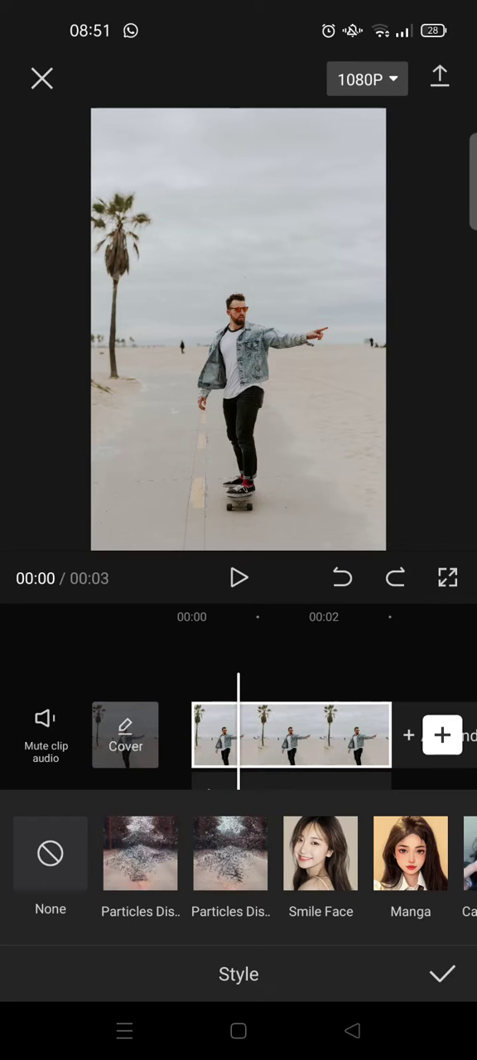
left_click(140, 853)
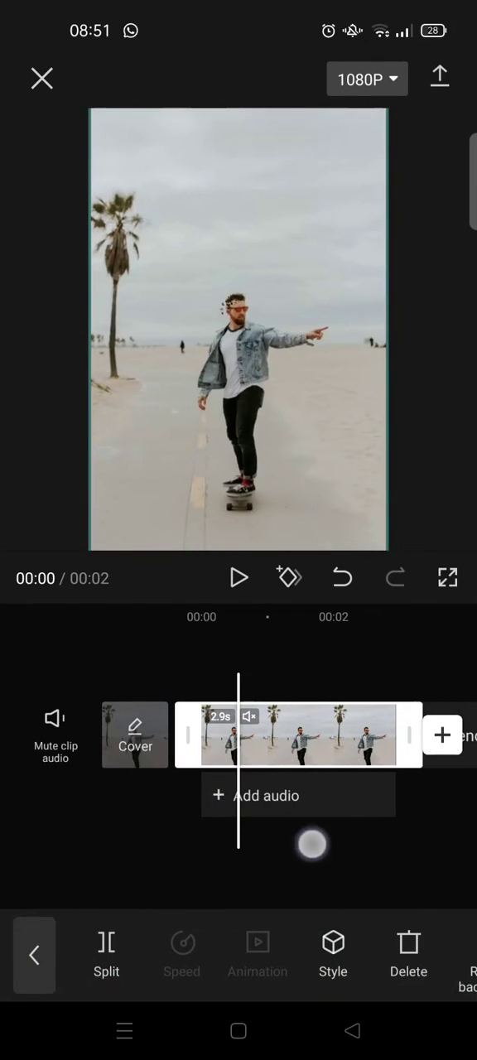
Preview the particle effect, then undo Particles Dissipate 2 to restore the plain clip
left_click(238, 577)
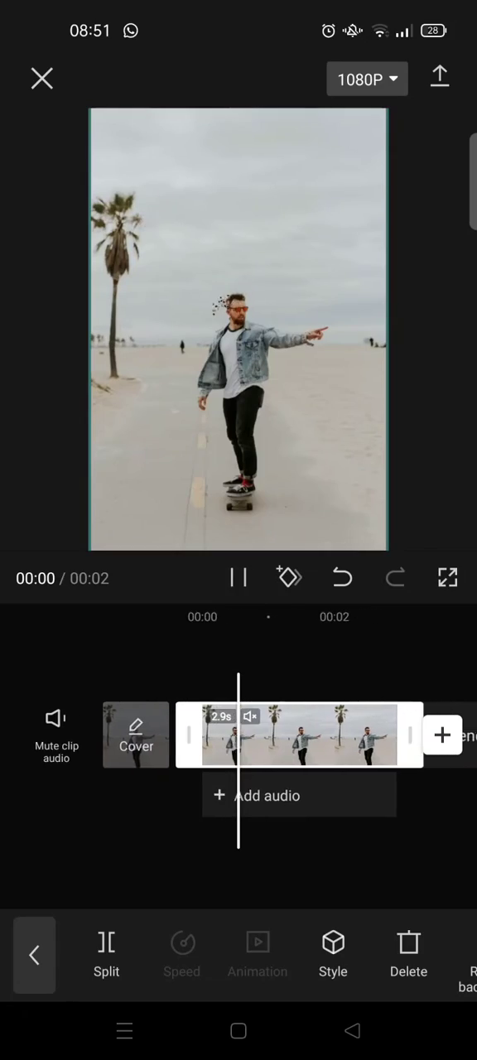
left_click(238, 577)
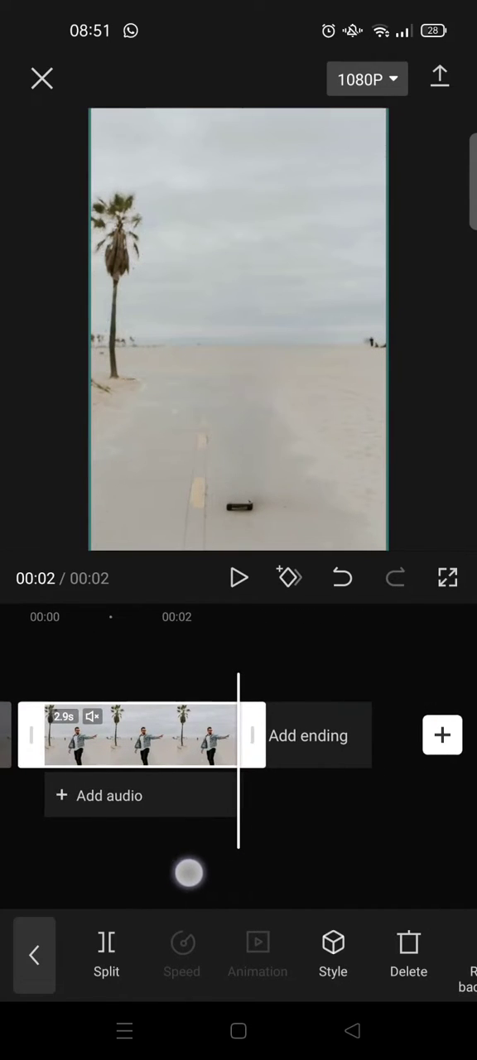
left_click(342, 577)
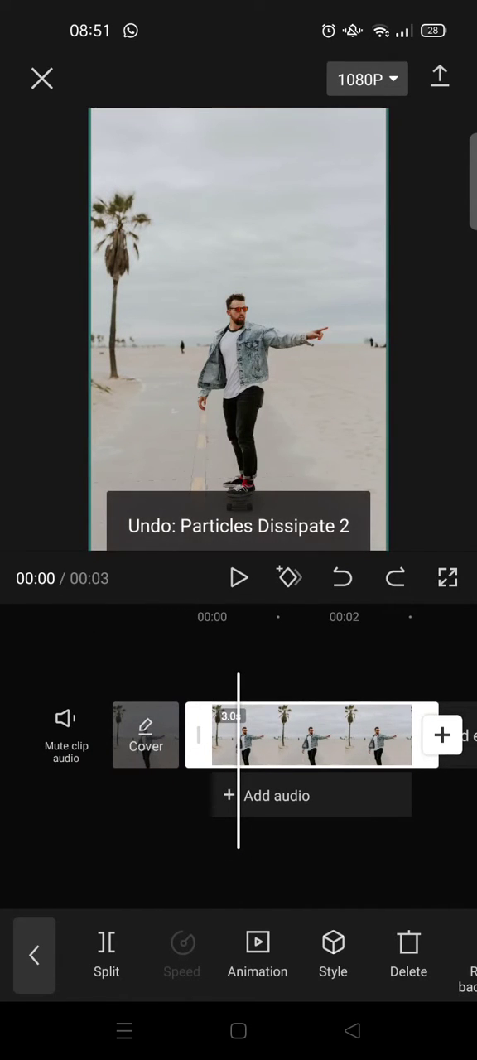
Reapply the second Particles Dissipate style and preview the skater scattering into particles
left_click(333, 954)
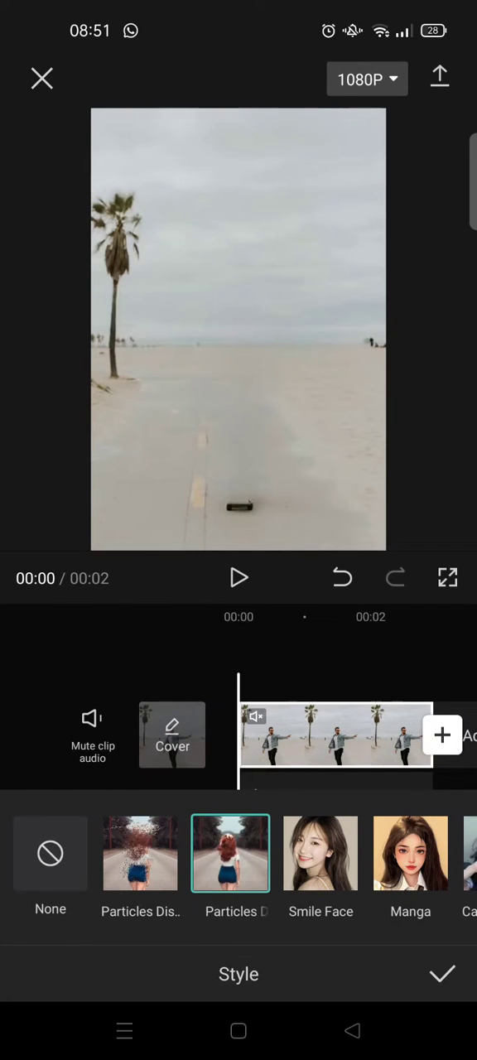
left_click(239, 578)
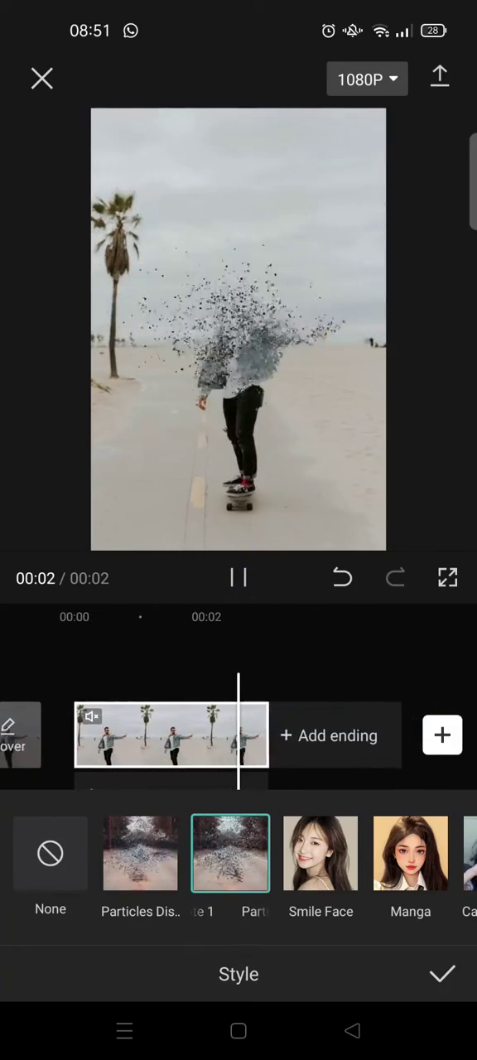
Confirm the particle style and scrub to the clip's end to see the full dissolve
left_click(238, 578)
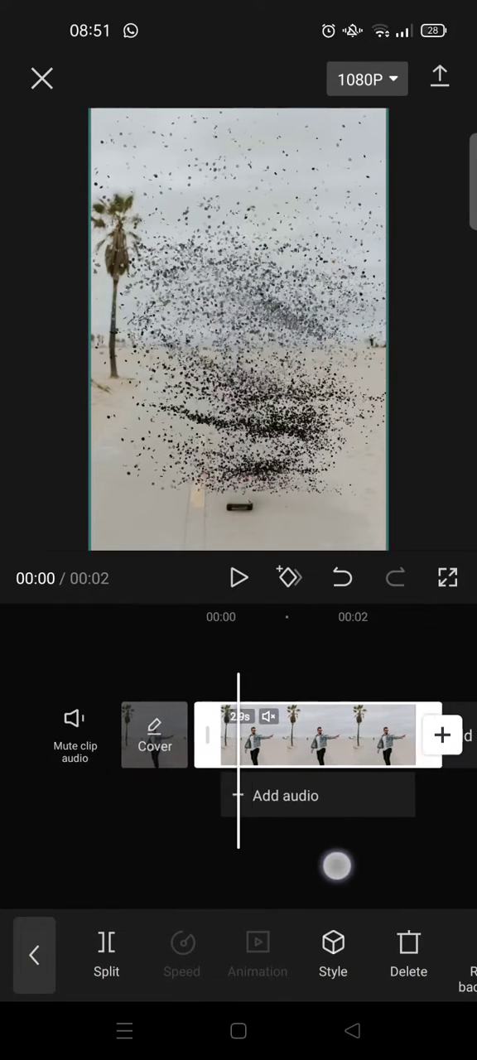
left_click_drag(335, 865, 223, 823)
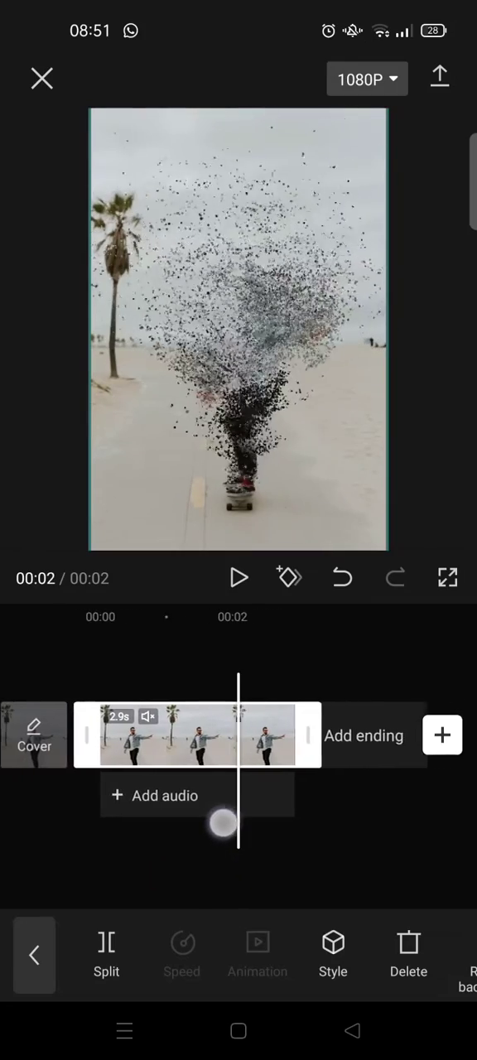